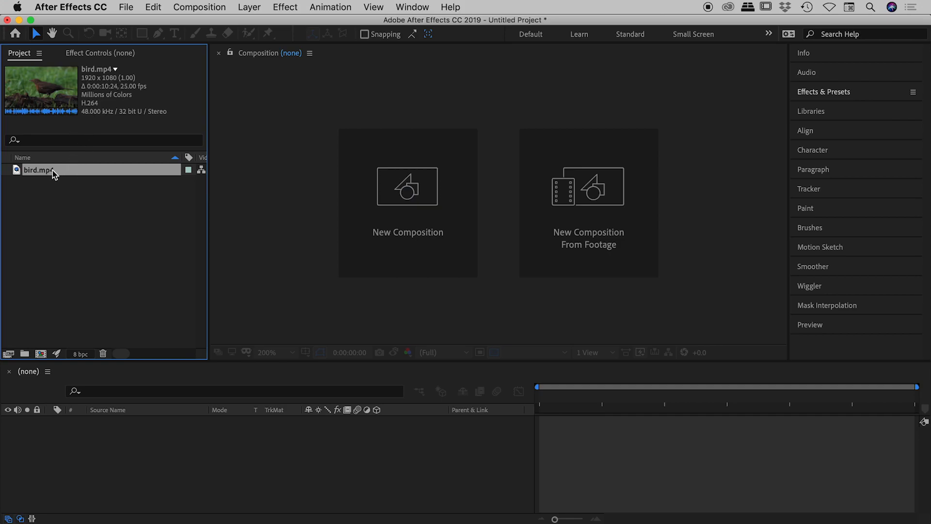
Preview bird.mp4 in the Footage viewer and check its details in the Project panel.
double_click(39, 170)
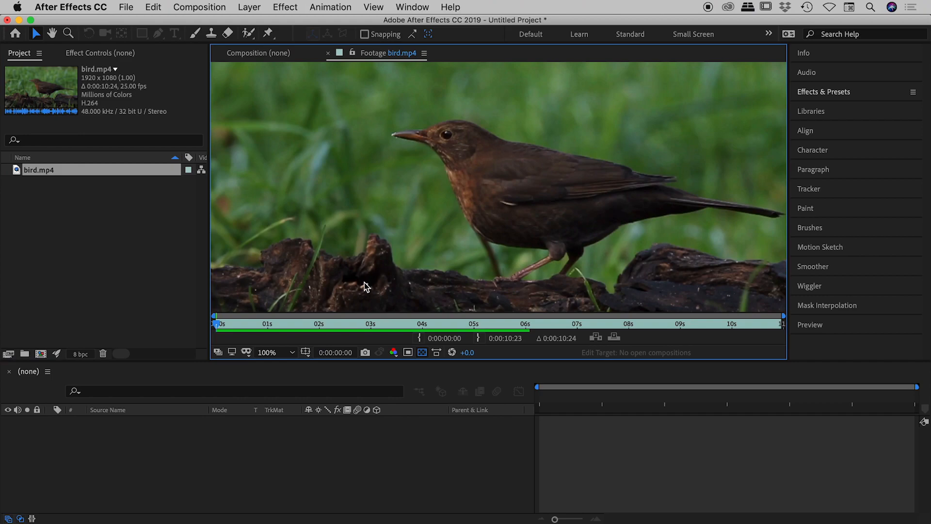
left_click(341, 323)
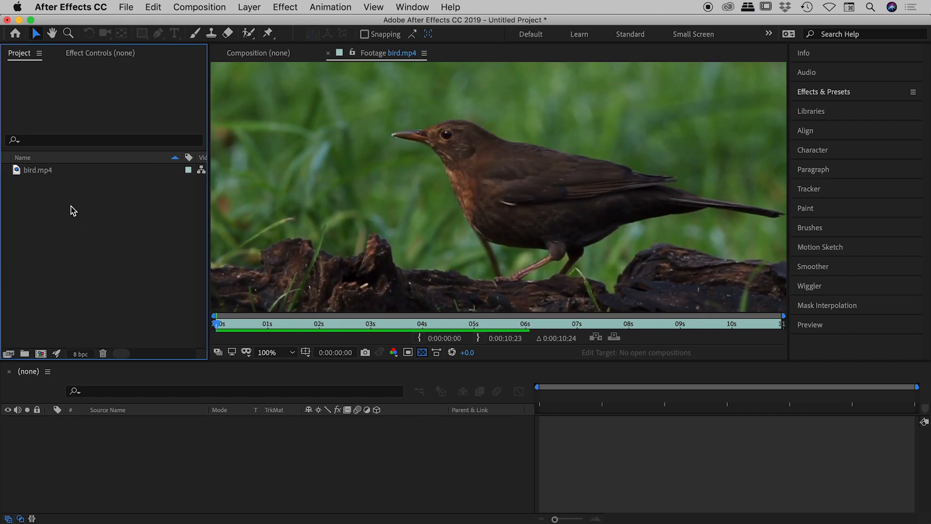
left_click(39, 170)
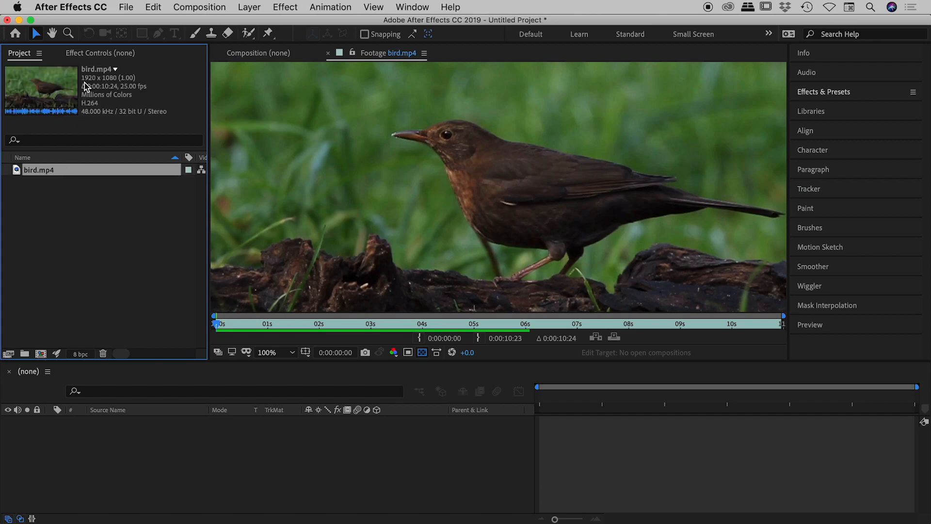
mouse_move(142, 87)
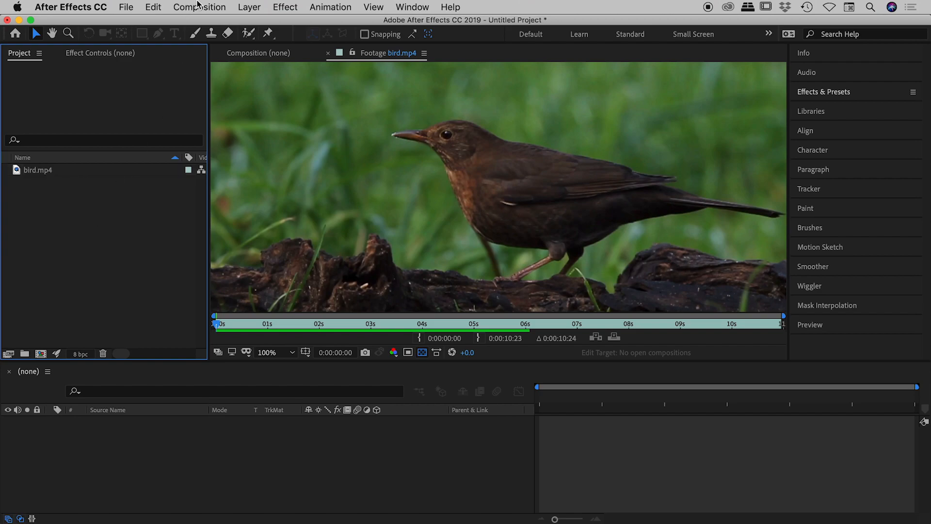
Create a composition named 'bird' with width 192 (height 108 locked), 25 fps, 10 seconds.
left_click(199, 7)
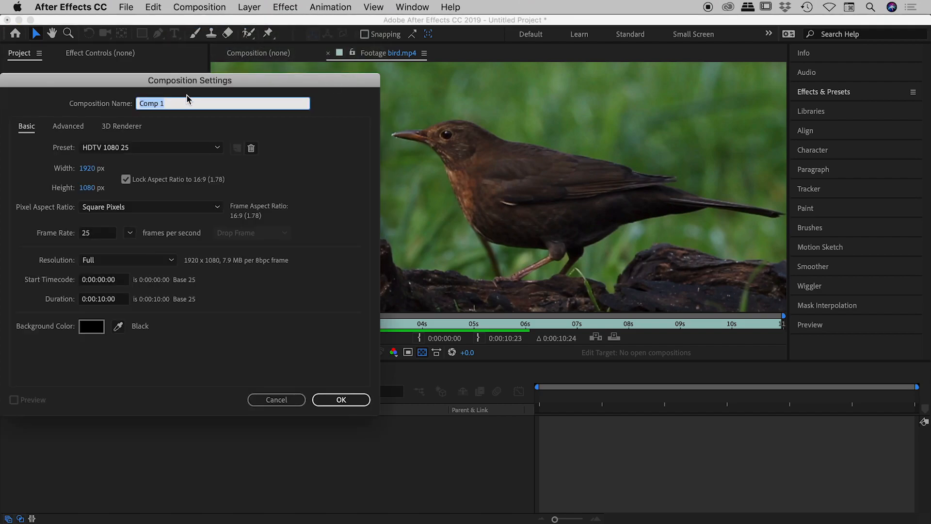
type("bird")
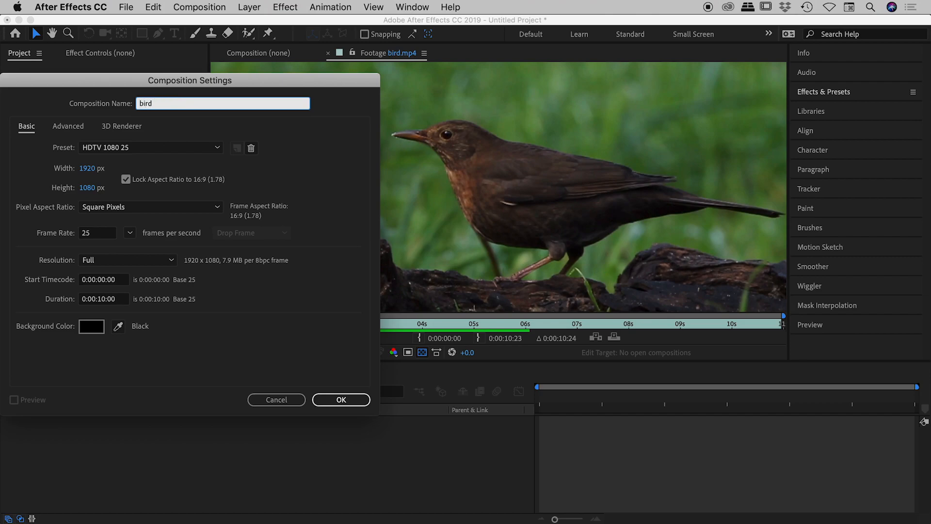
left_click(95, 168)
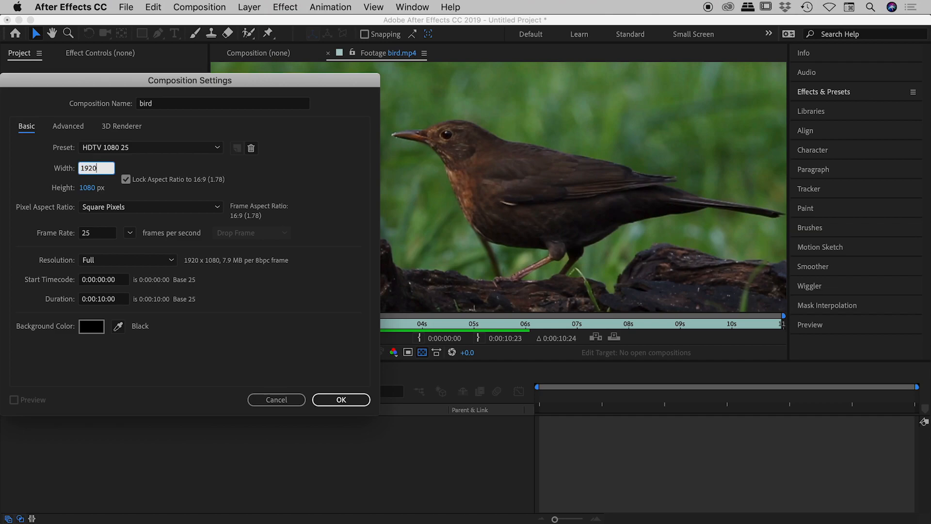
type("192")
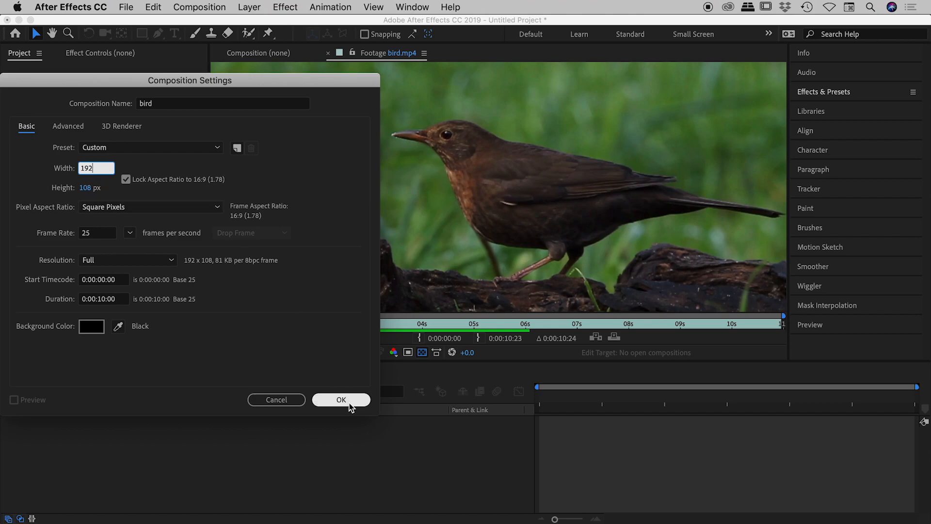
left_click(341, 399)
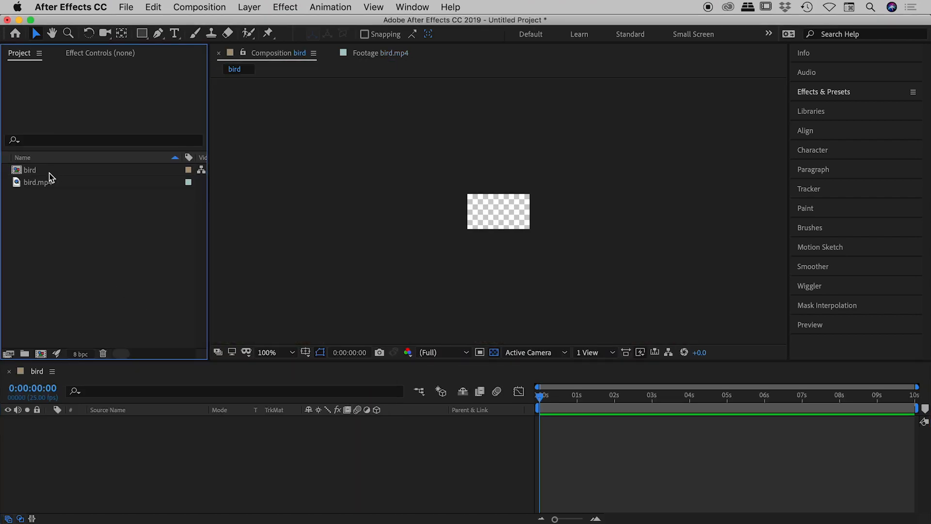
Place bird.mp4 in the bird comp at 10% scale and compare the comp and footage sizes.
left_click(30, 170)
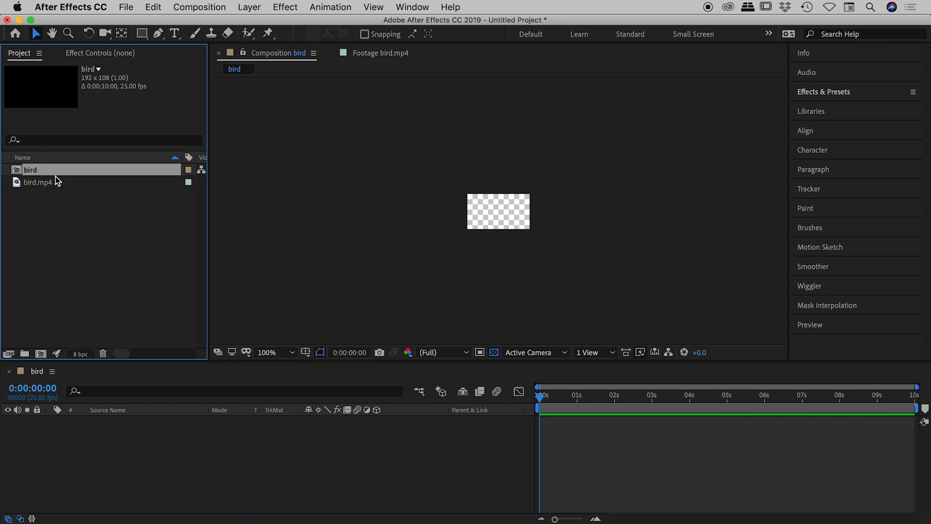
left_click(38, 182)
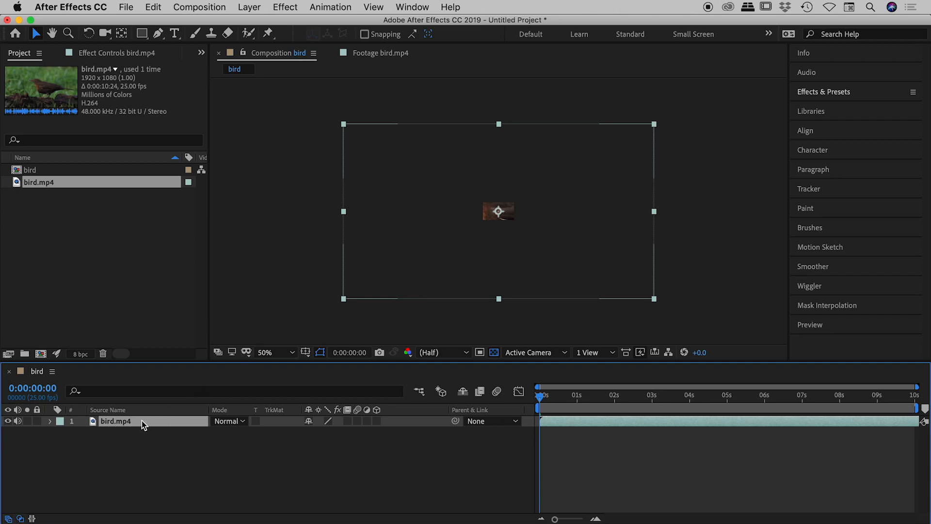
left_click(50, 421)
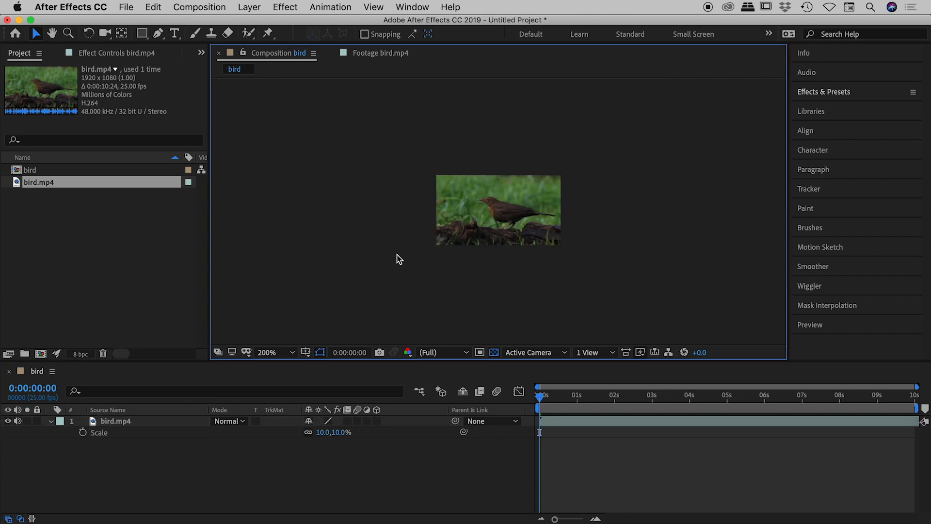
left_click(31, 170)
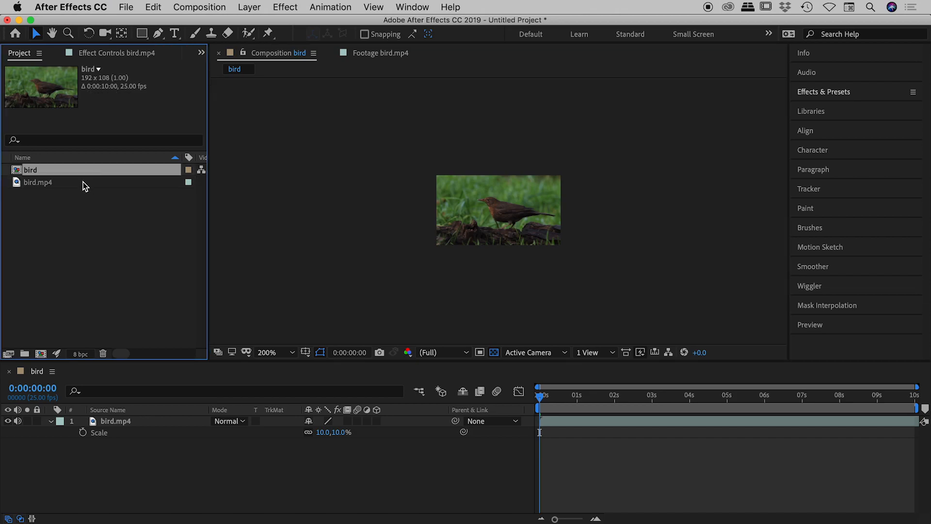
left_click(38, 182)
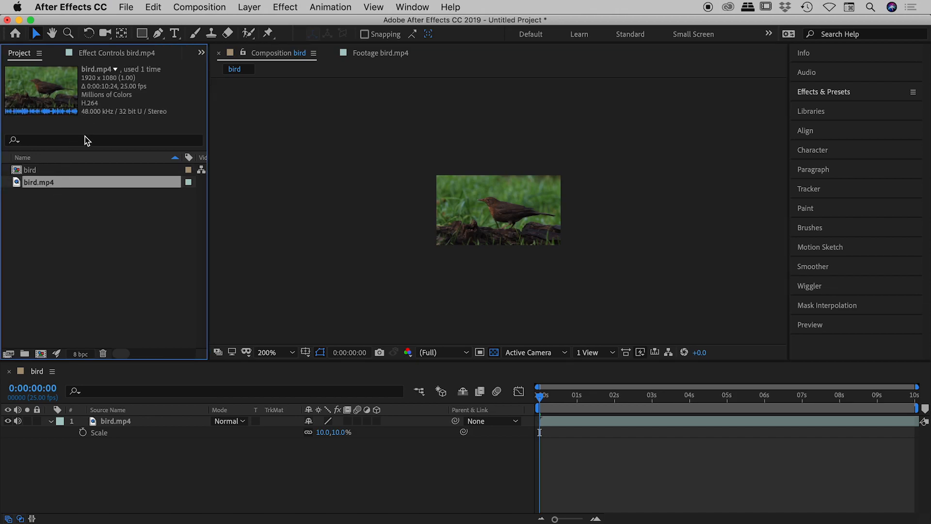
left_click(31, 170)
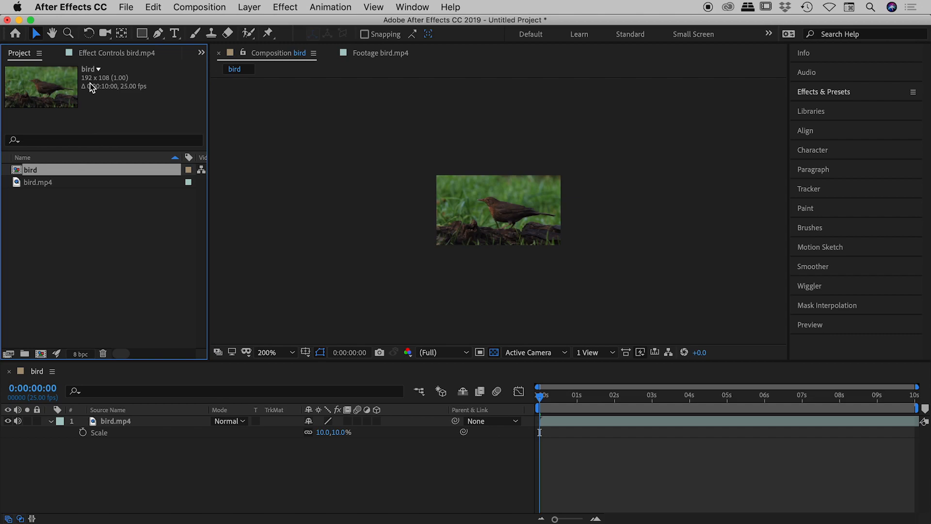
mouse_move(112, 89)
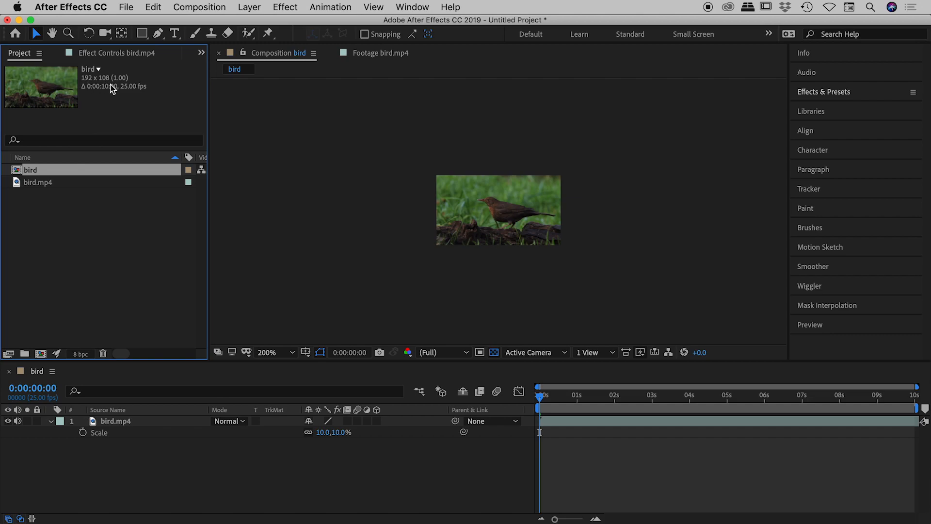
mouse_move(104, 138)
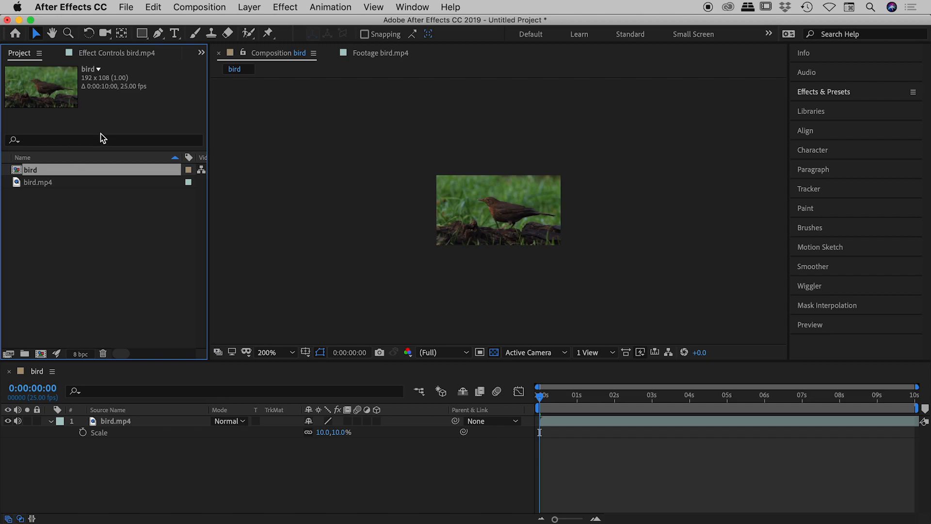
mouse_move(55, 173)
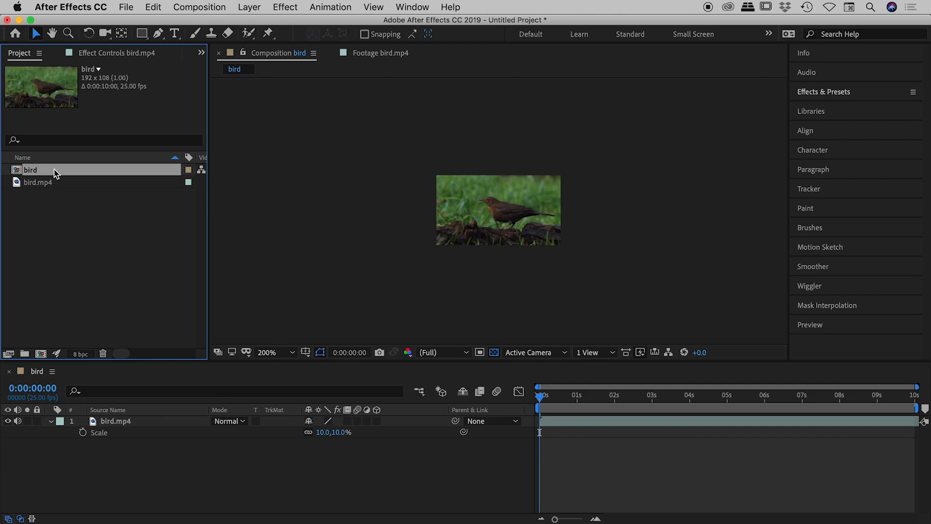
left_click(200, 6)
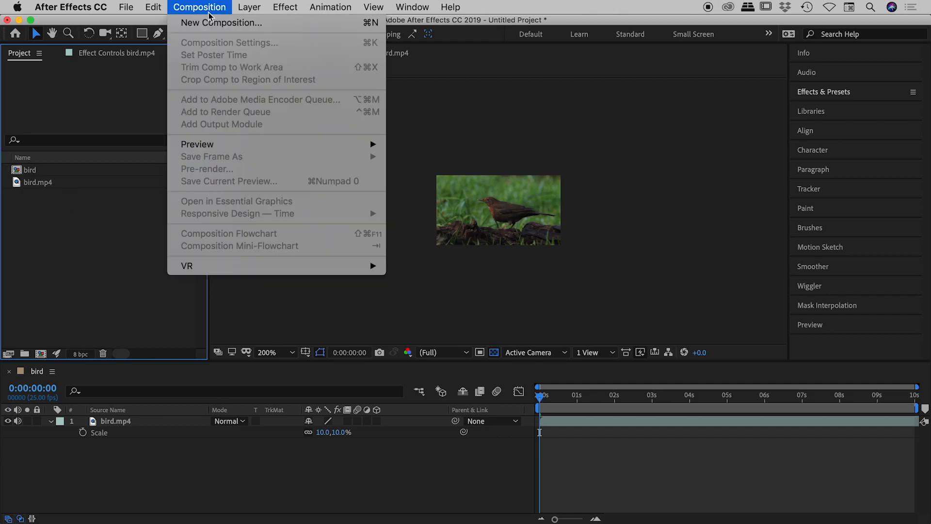
Create an empty composition named 'container' at 1920x1080.
left_click(229, 42)
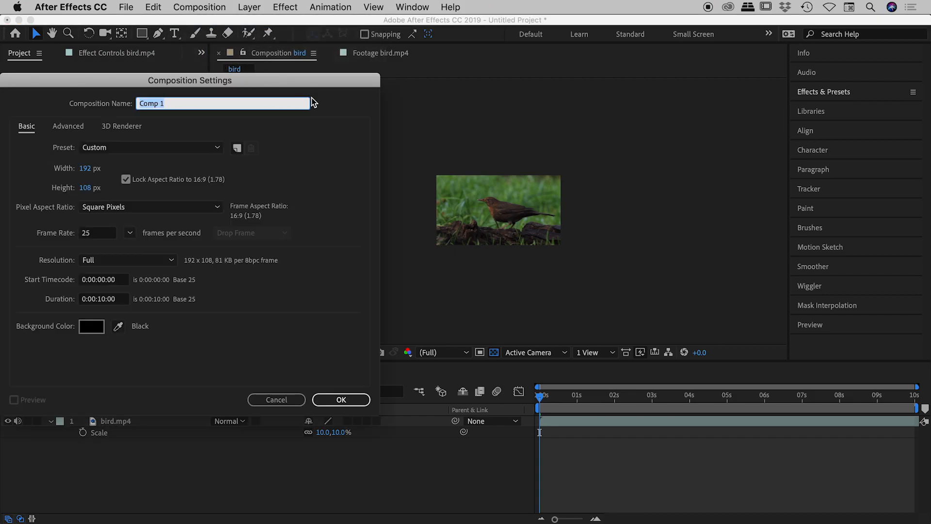
type("container")
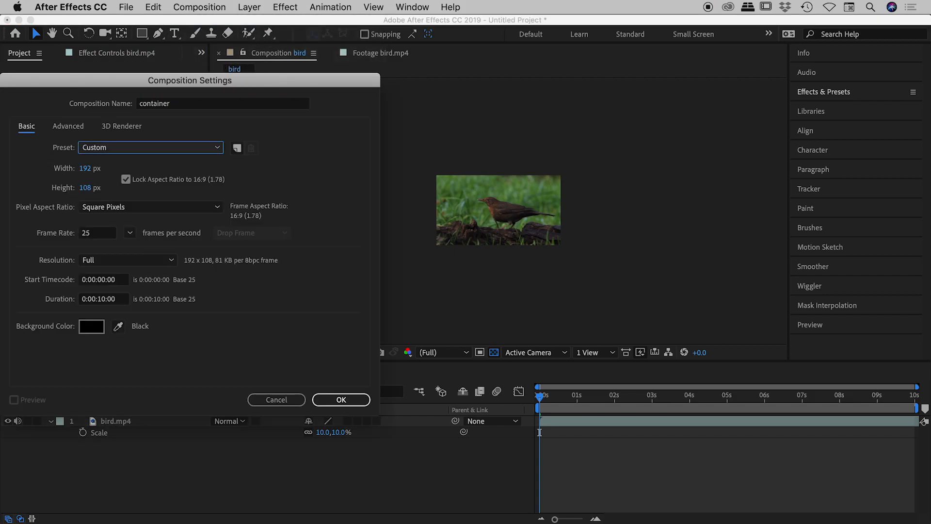
left_click(95, 168)
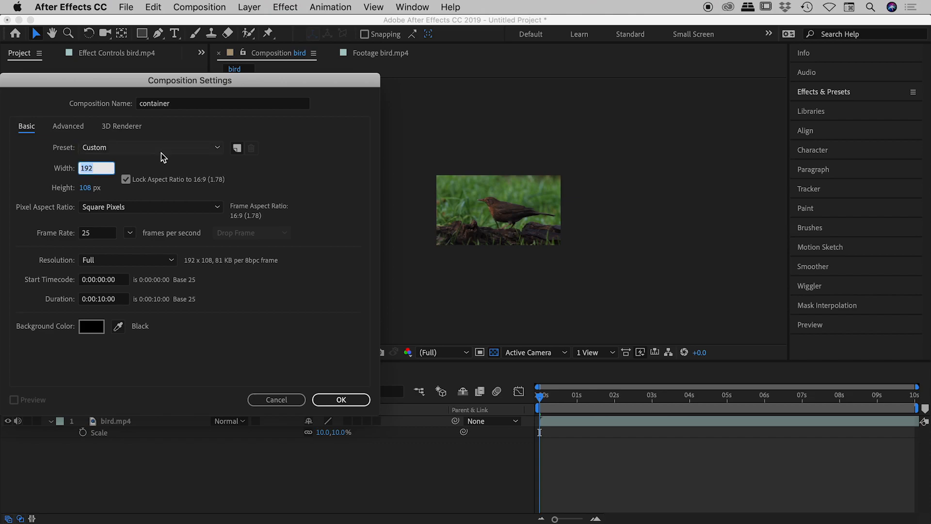
left_click(152, 147)
type("0")
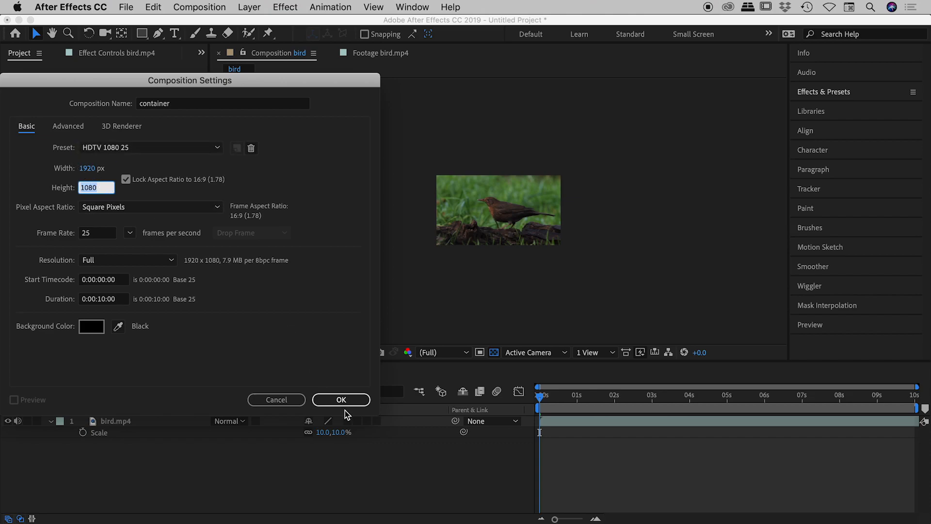
left_click(341, 399)
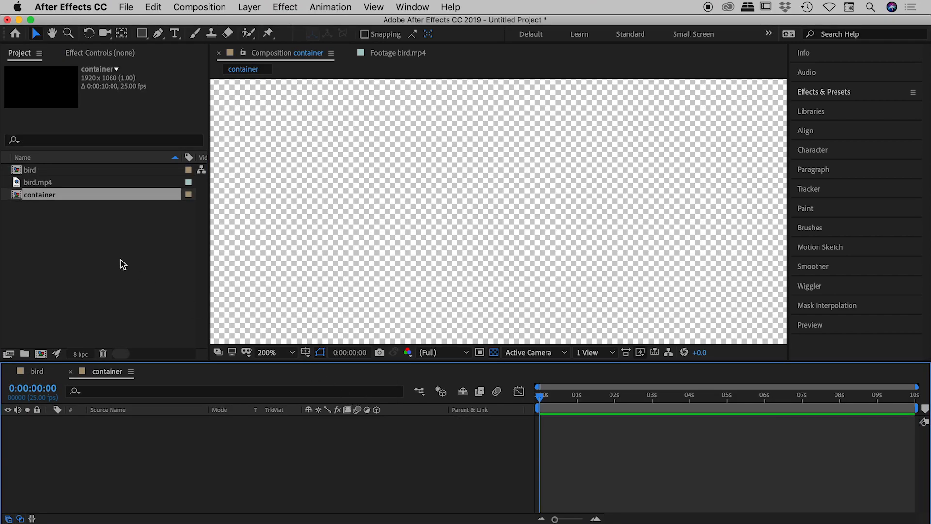
Add the bird comp as a layer in container and set its Scale to 1000%.
left_click(268, 352)
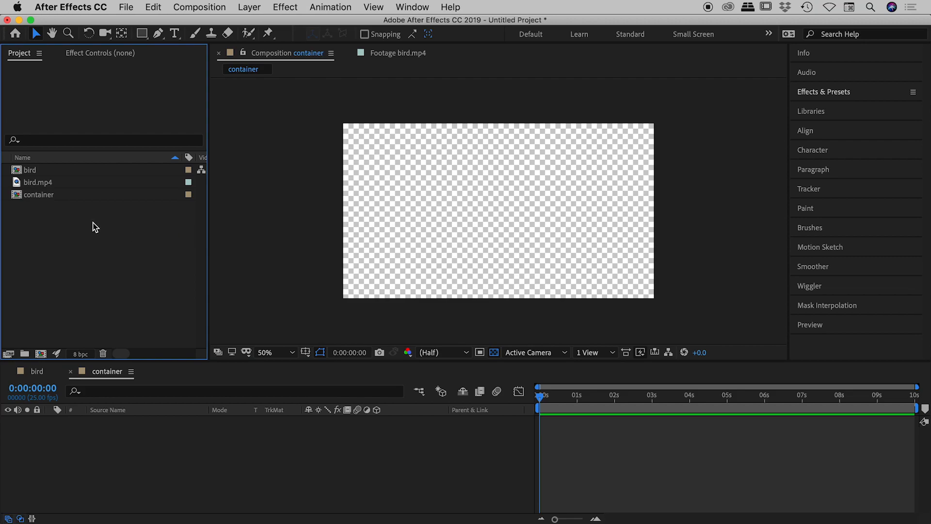
left_click(30, 169)
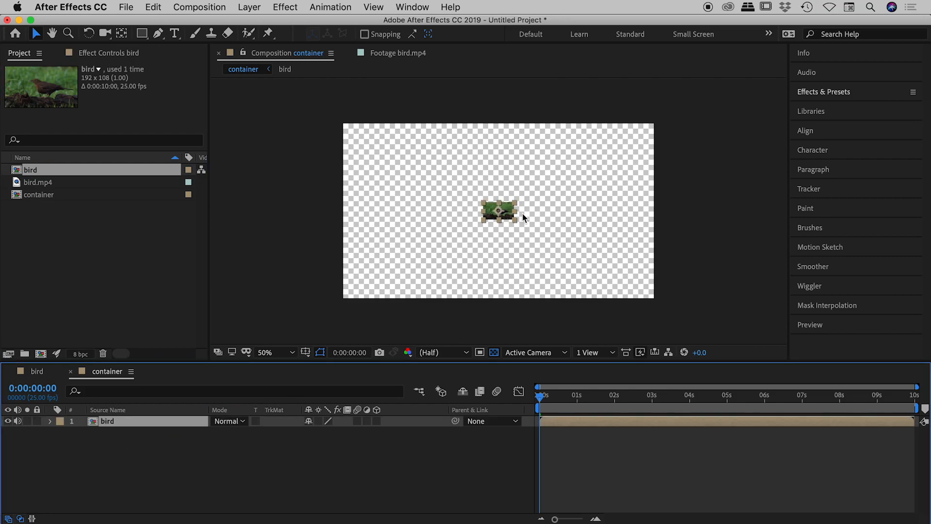
mouse_move(497, 236)
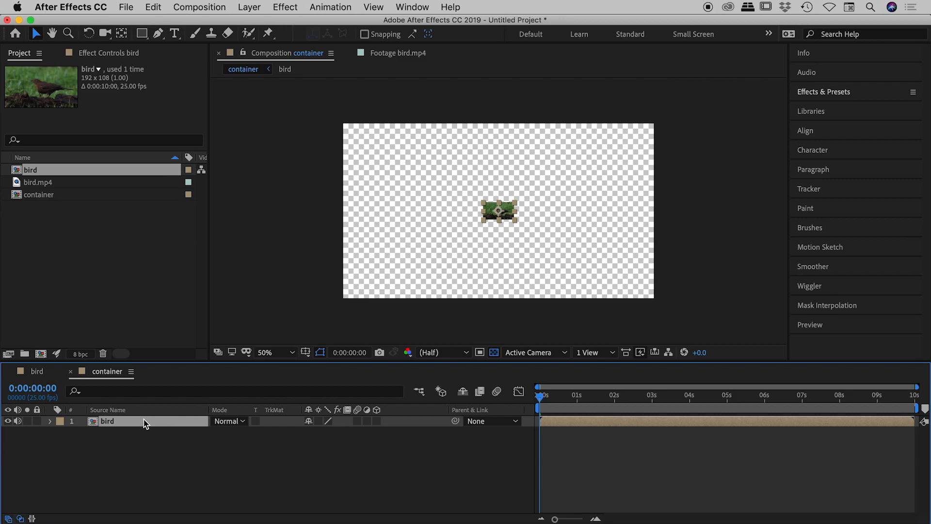
left_click(50, 421)
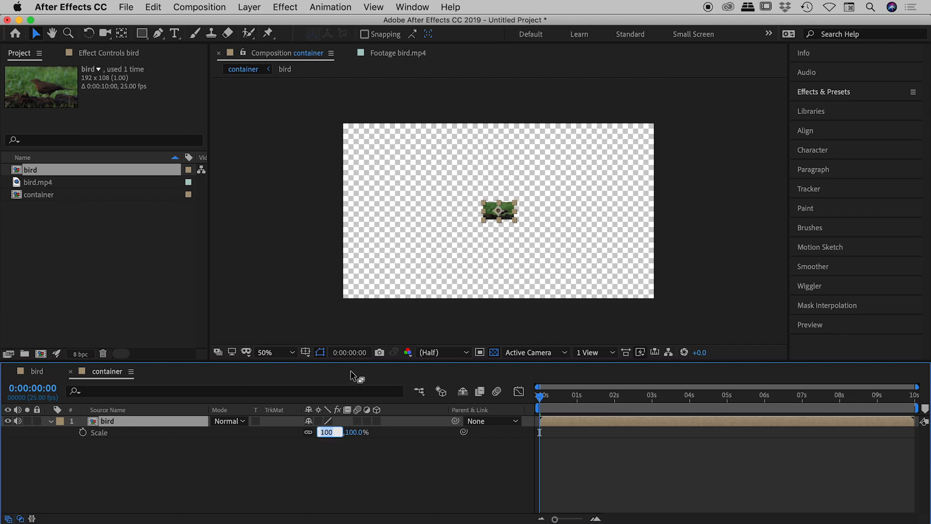
type("1000.")
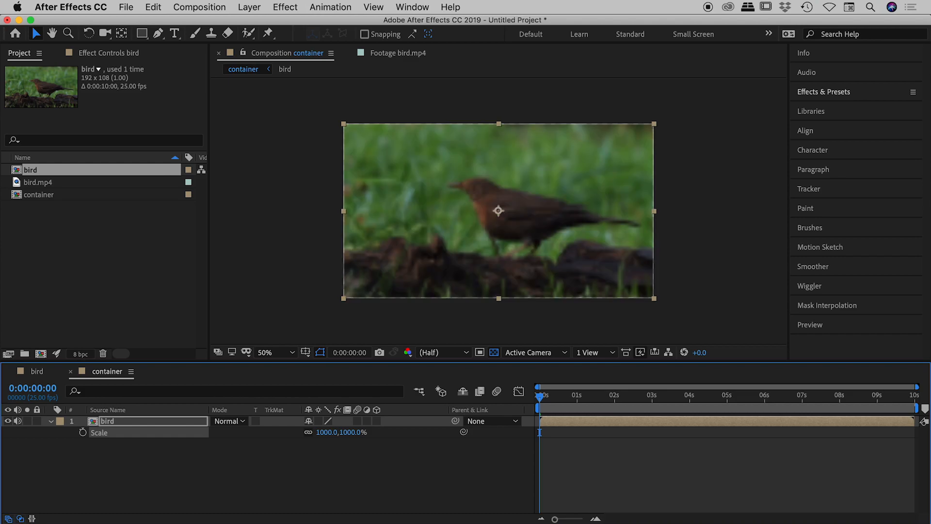
mouse_move(290, 236)
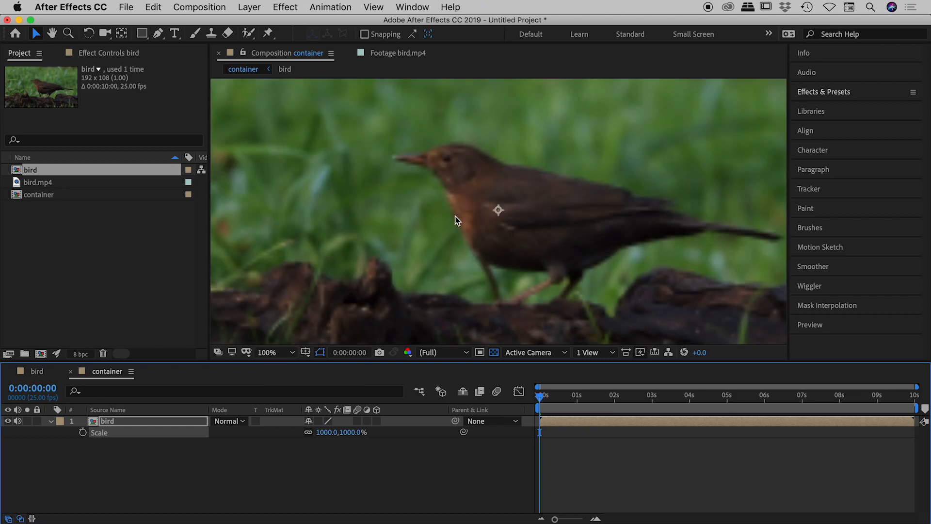
mouse_move(488, 182)
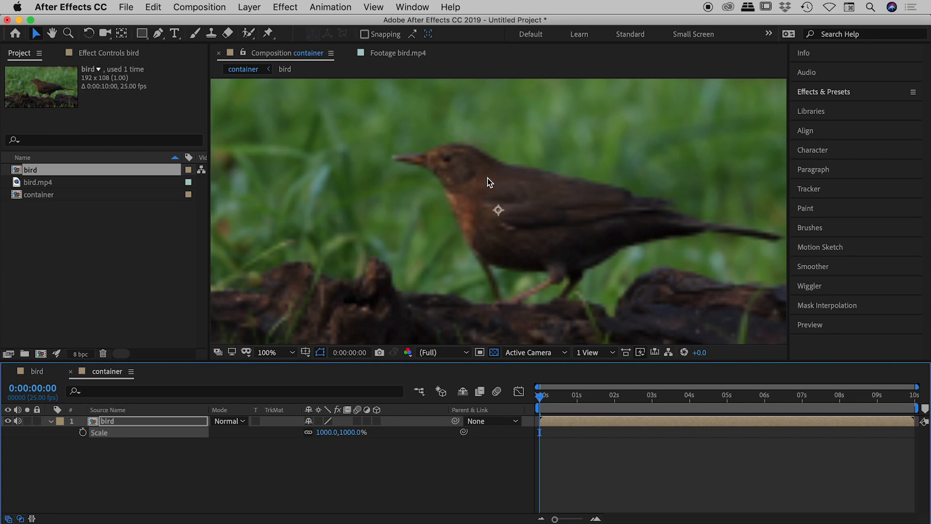
mouse_move(457, 128)
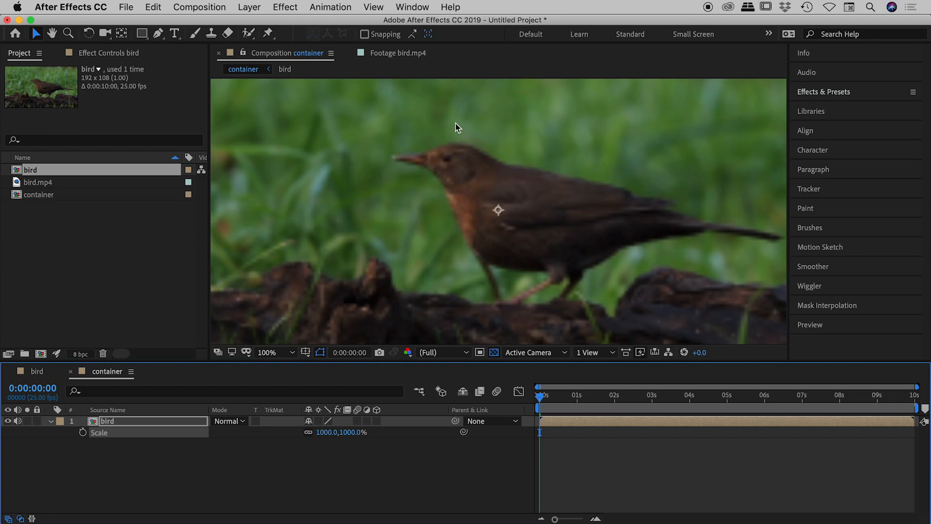
mouse_move(481, 130)
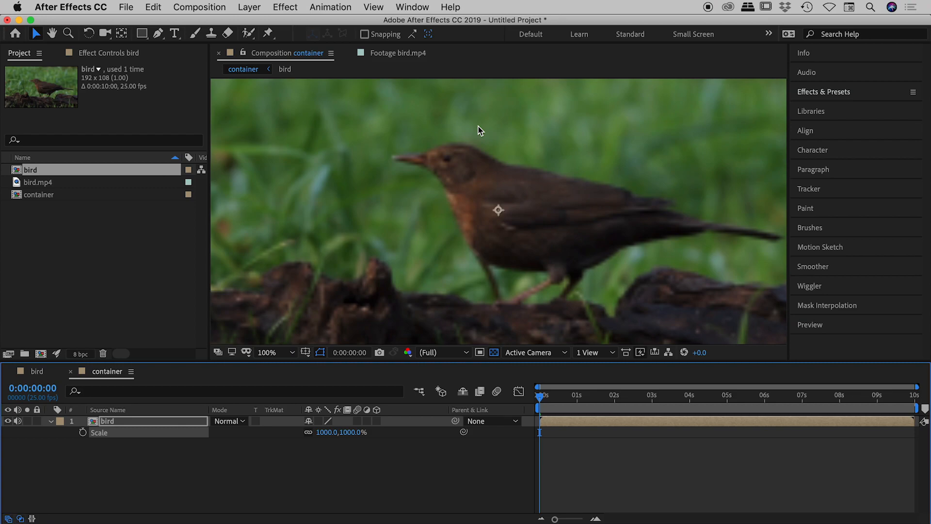
mouse_move(512, 129)
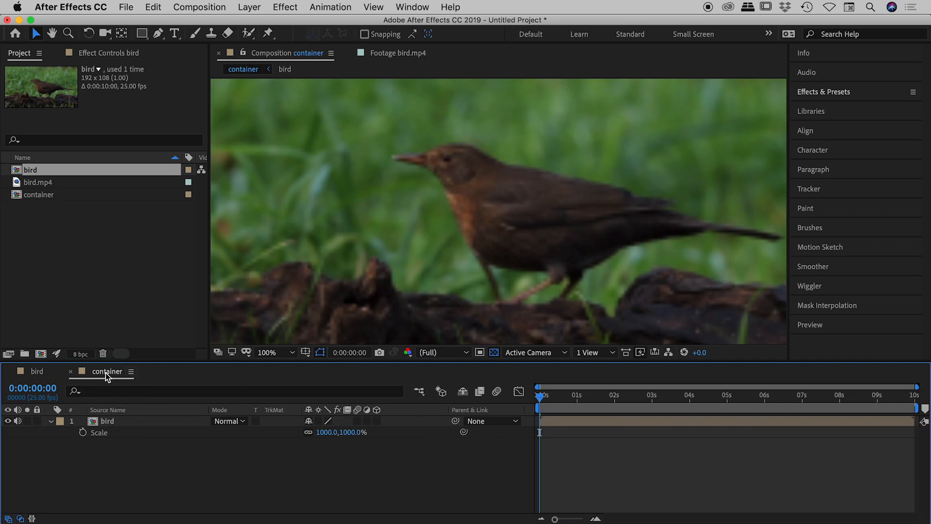
Select the bird layer in container while viewing it at 100% full resolution.
left_click(106, 420)
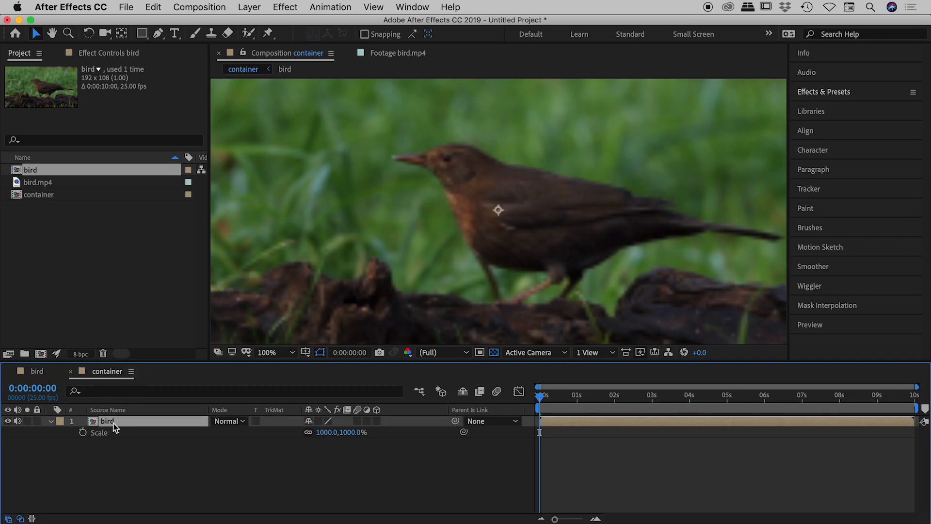
mouse_move(158, 446)
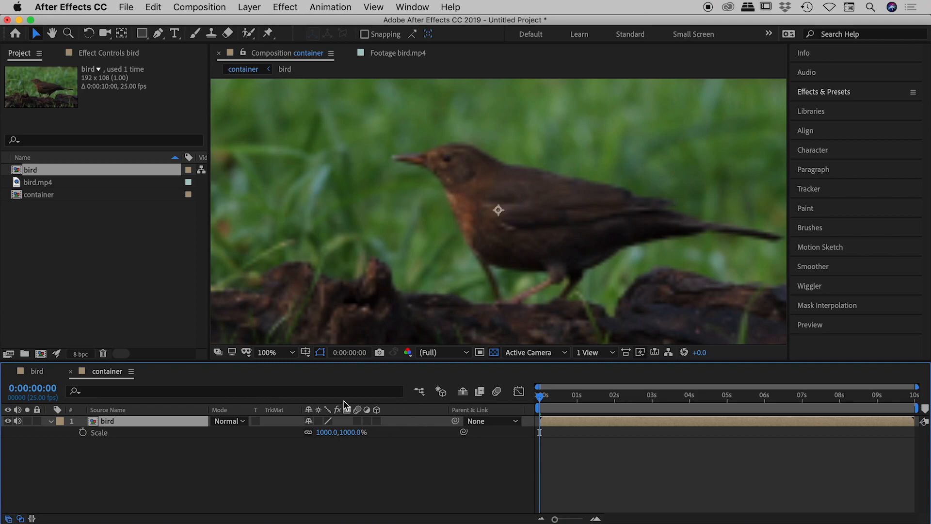
mouse_move(336, 410)
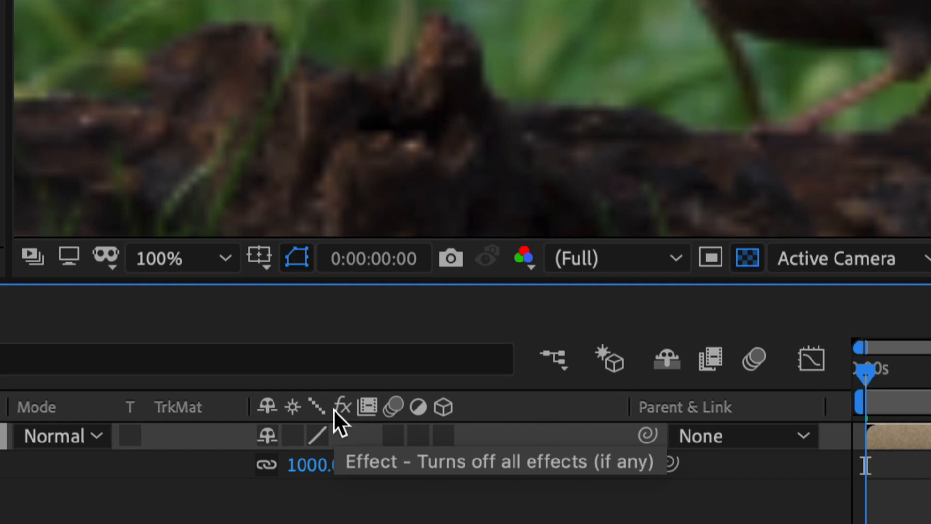
mouse_move(303, 422)
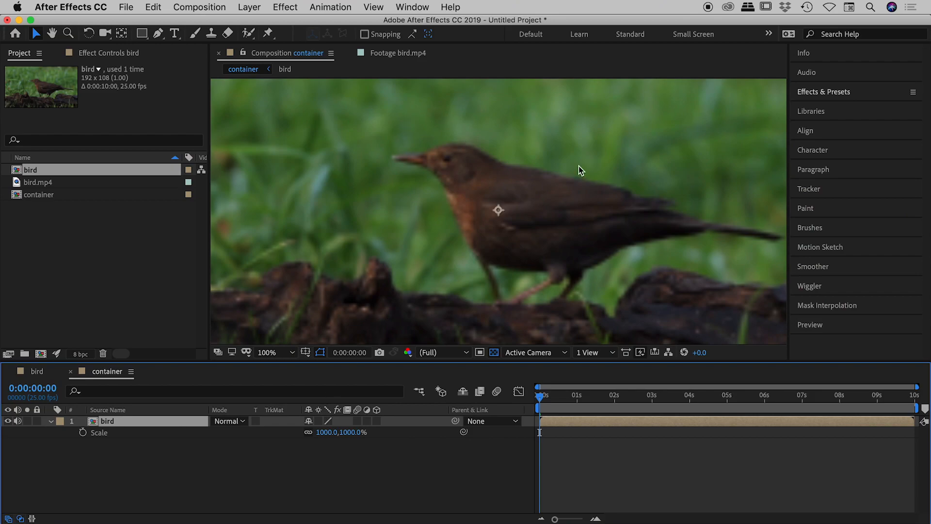
mouse_move(437, 133)
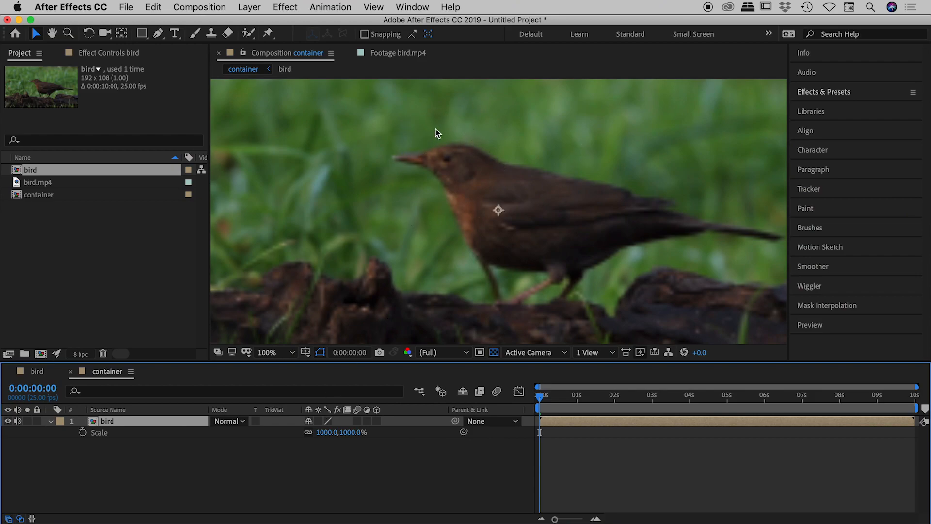
mouse_move(321, 424)
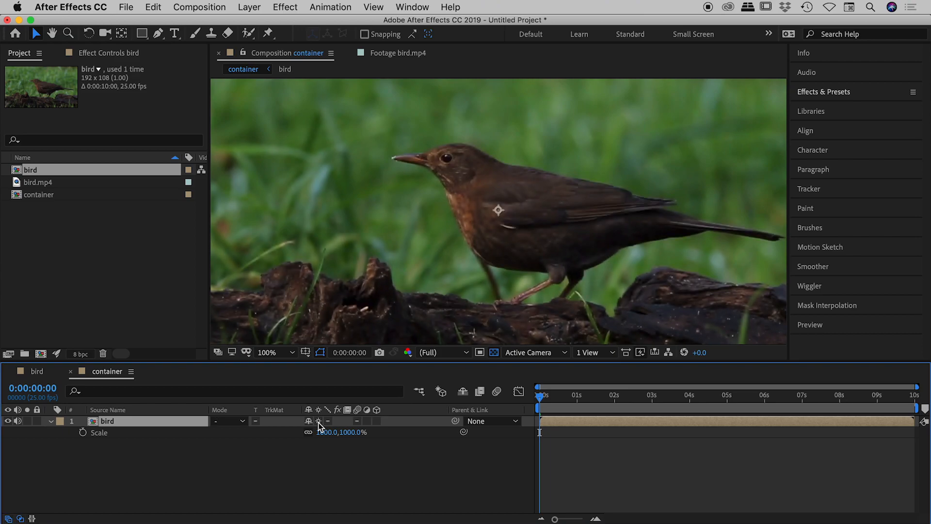
mouse_move(319, 411)
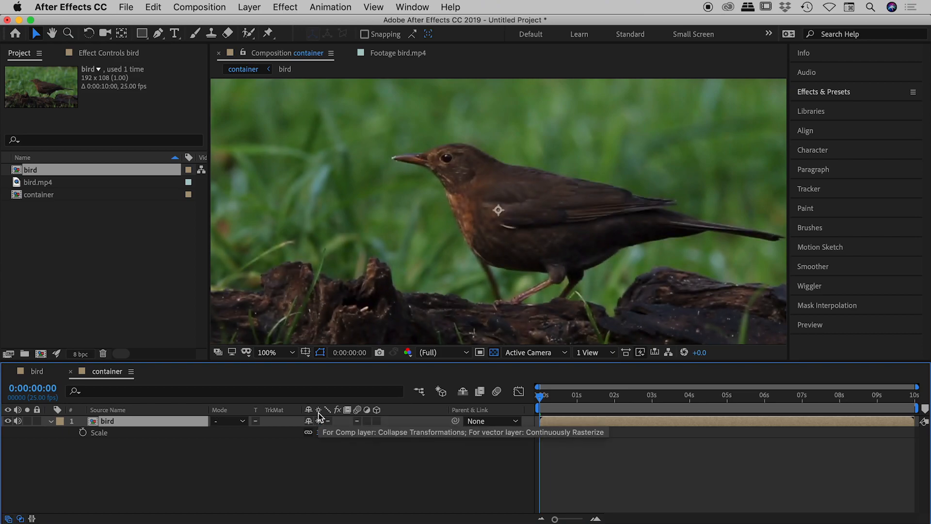